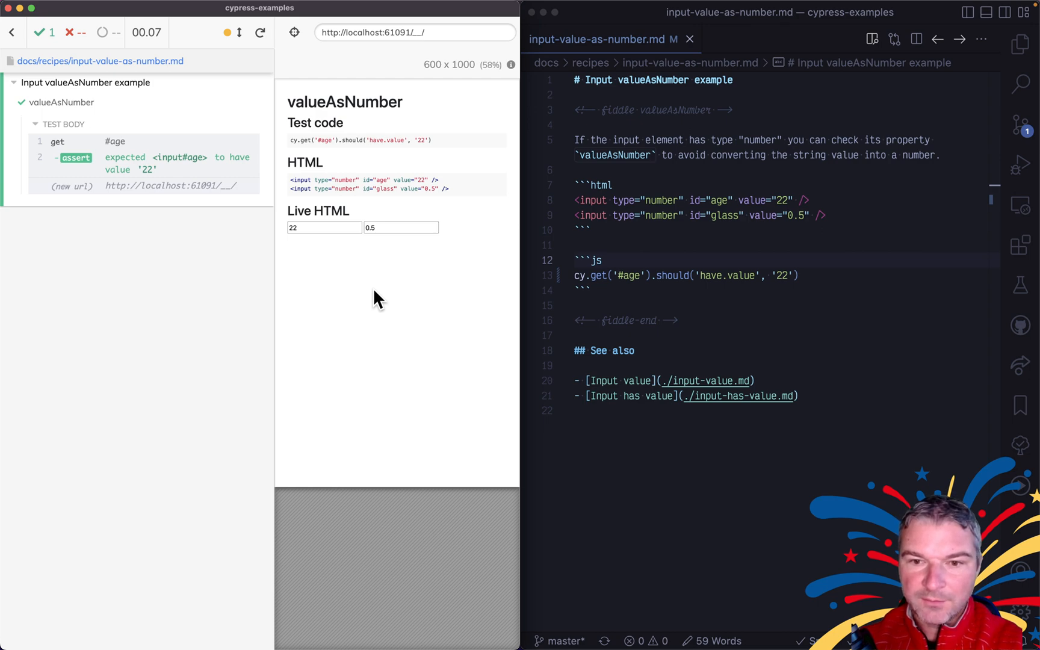
mouse_move(686, 207)
text($0.value)
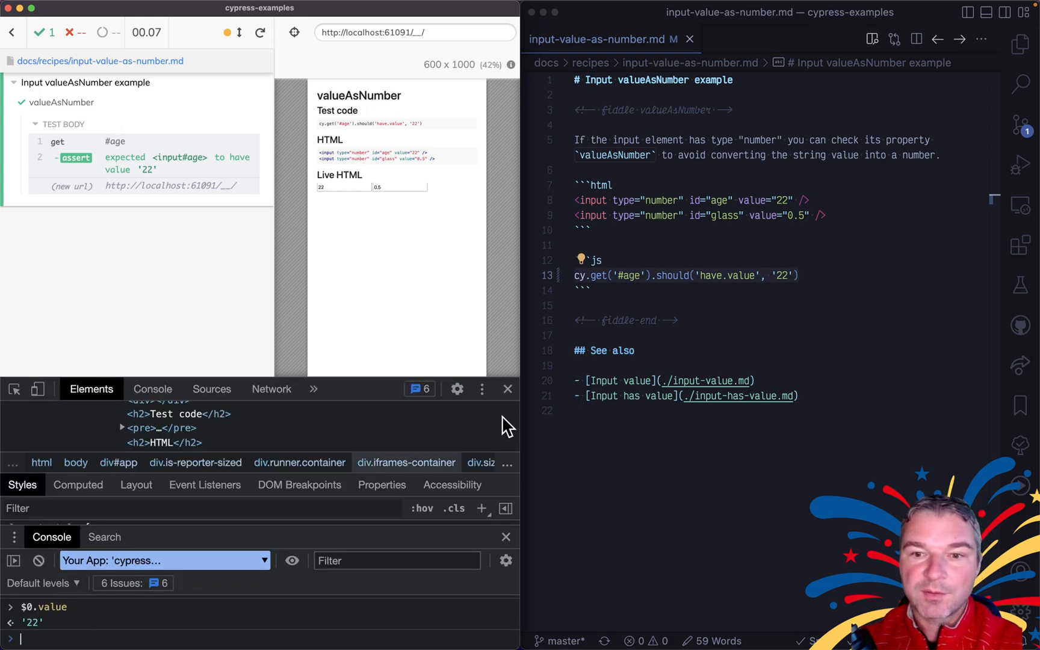
mouse_move(262, 633)
text($0.valueAsNumber)
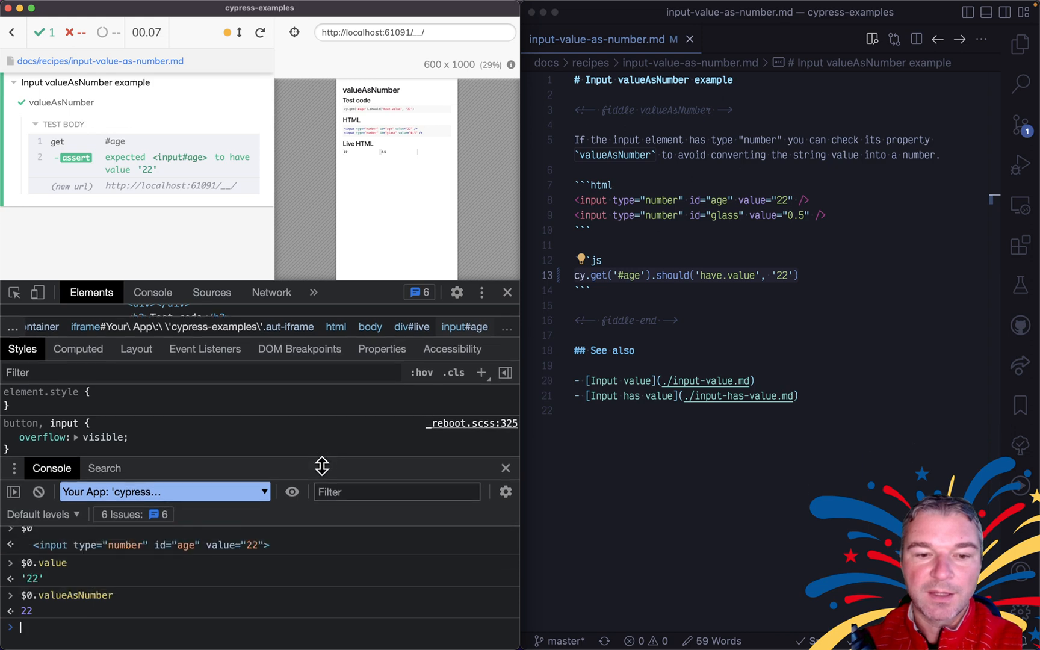
mouse_move(146, 583)
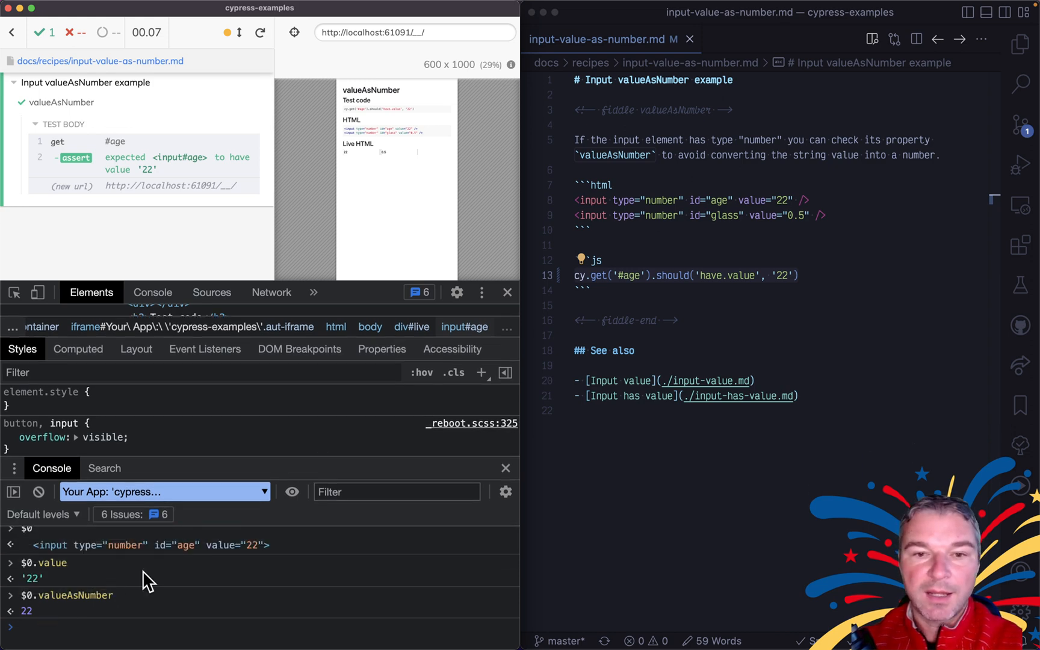
mouse_move(20, 304)
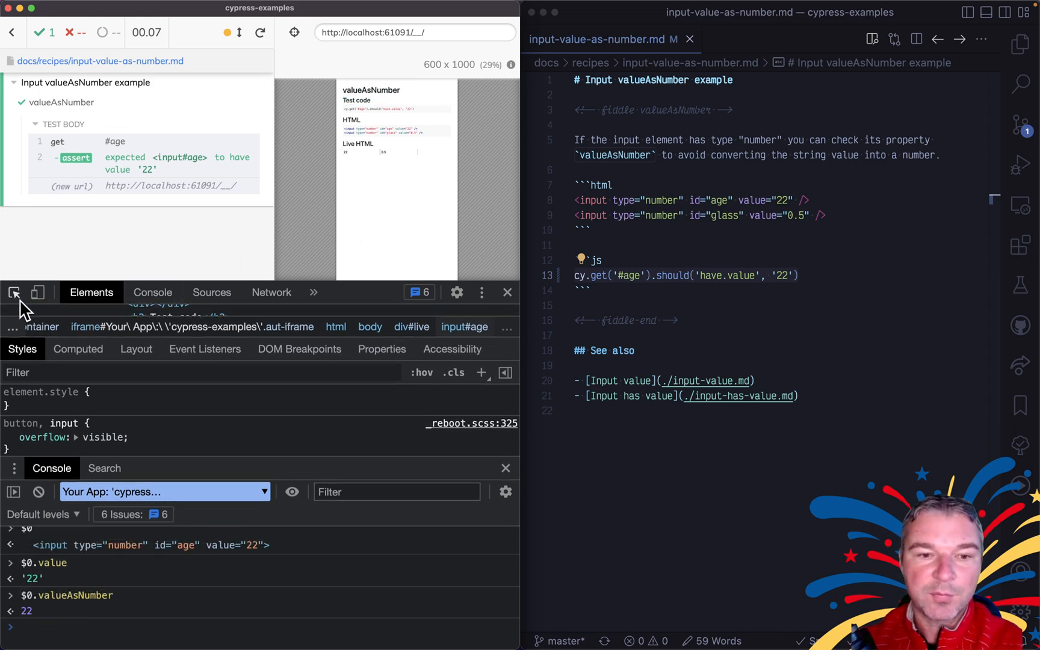
- Evaluate $0.valueAsNumber in the console, then return to the #age line in the spec
text($0.valueAsNumber)
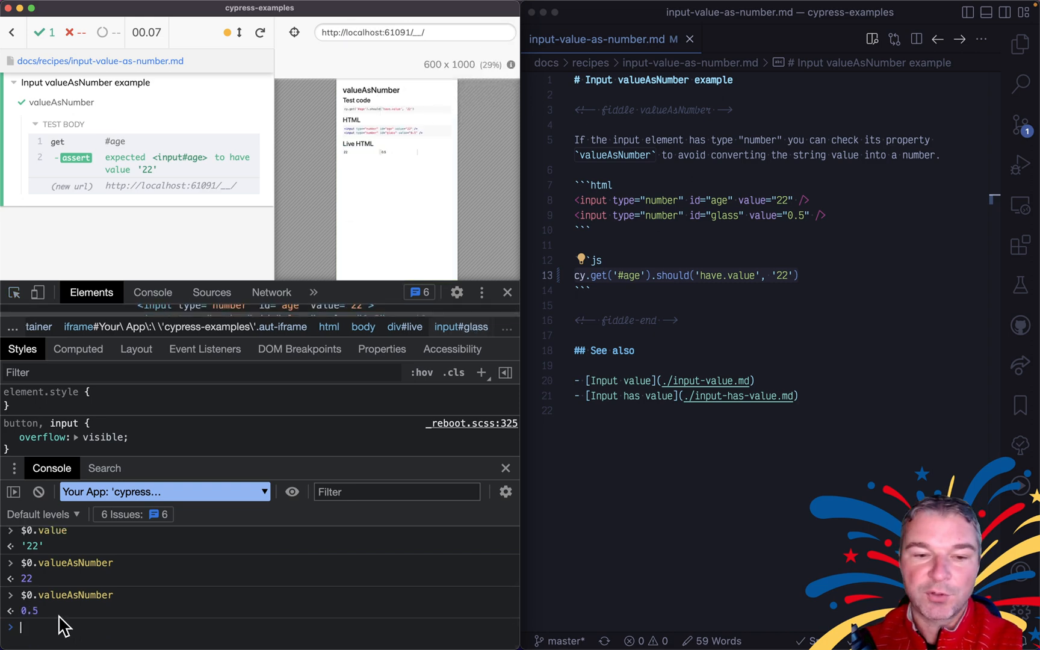
click(506, 291)
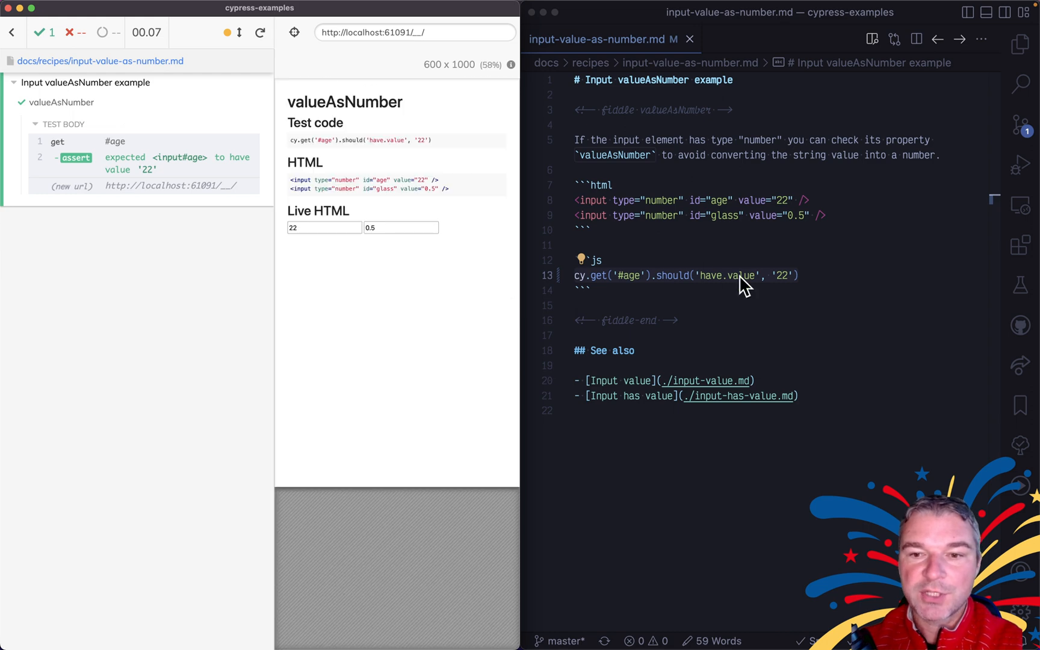
- Chain .and('have.prop', 'valueAsNumber', 22) onto the #age check and save
key(enter)
text(.and(')
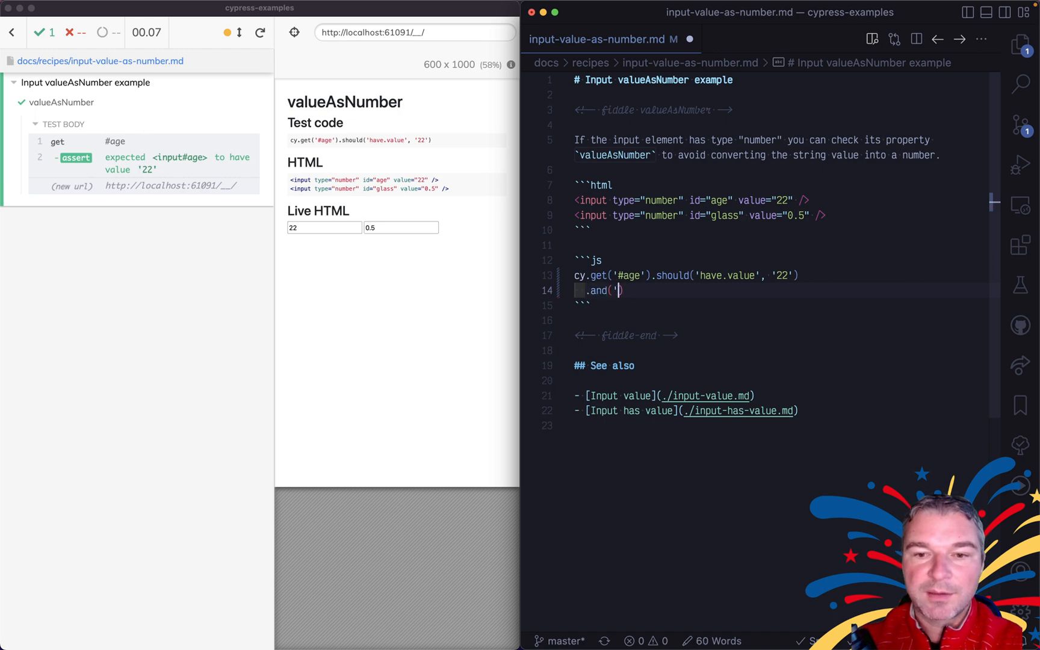
text(have.prop', 'val)
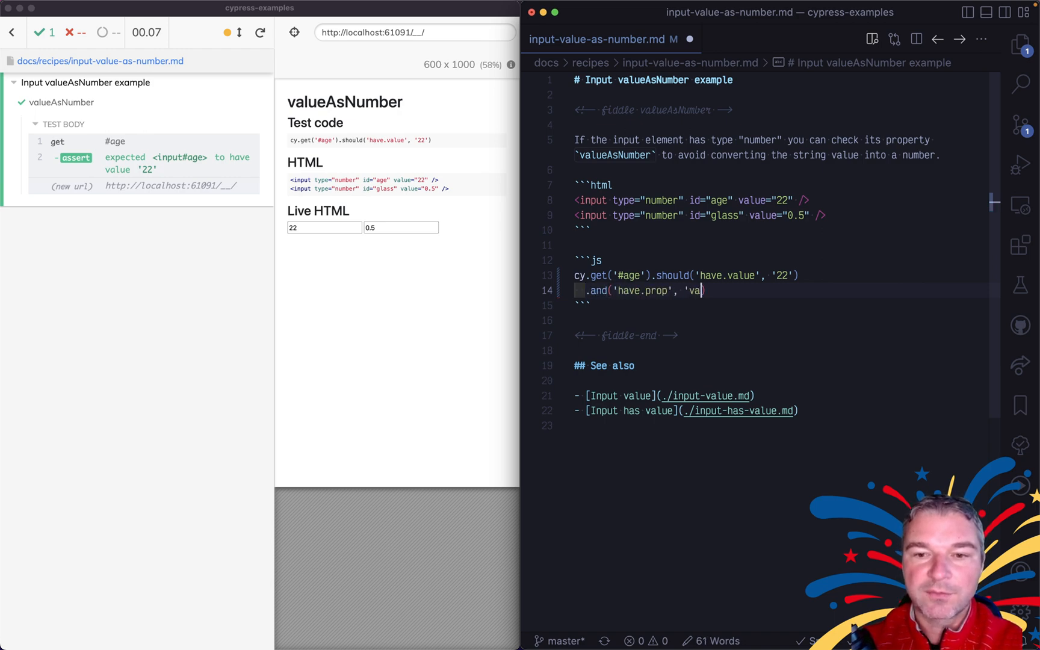
text(lueAsNumb)
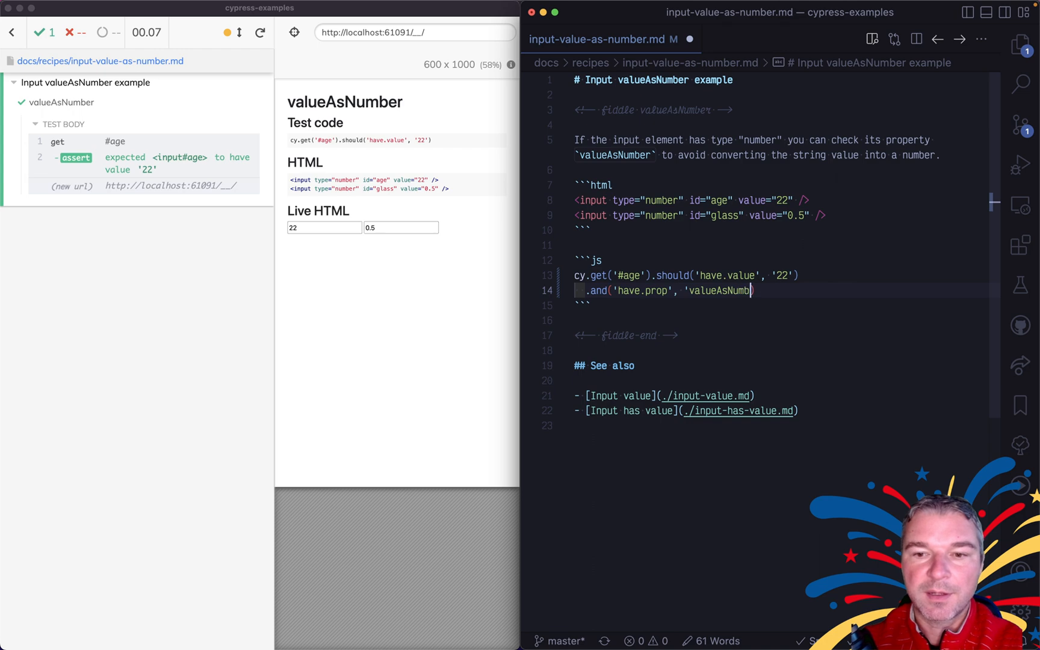
text(', 22))
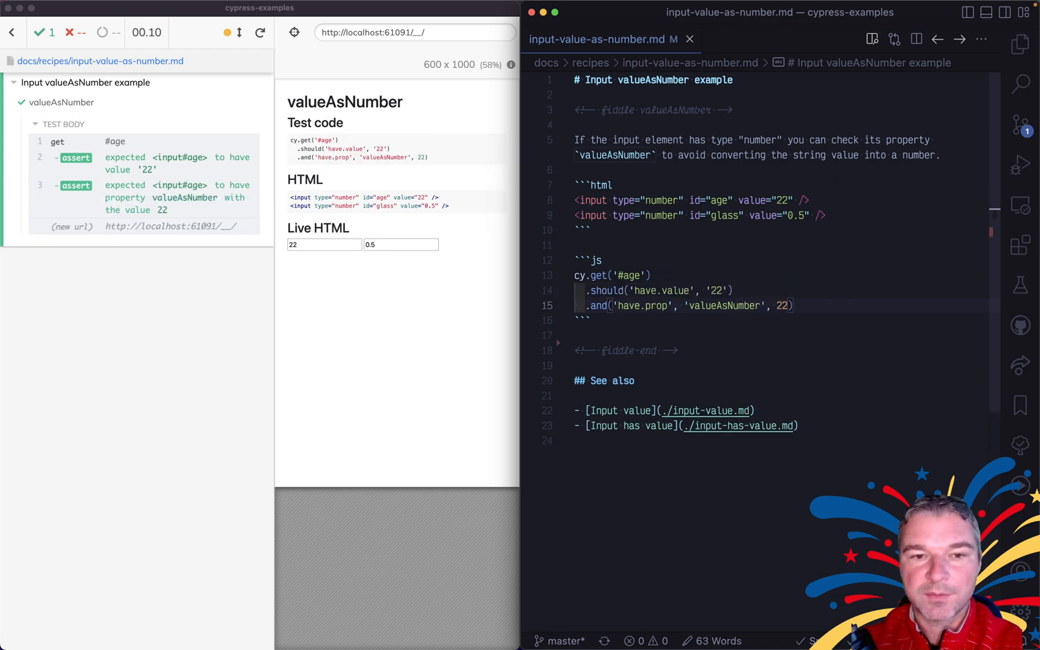
key(enter)
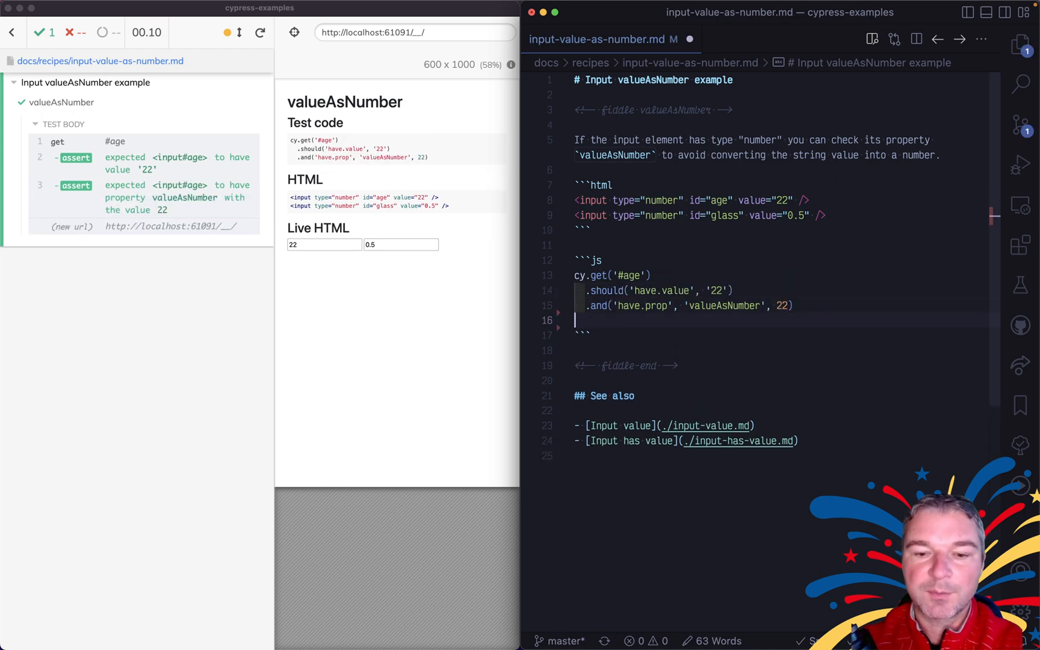
- Add cy.get('#glass') below the age checks and begin its .should('ha...') assertion
text(cy.get('#glass'))
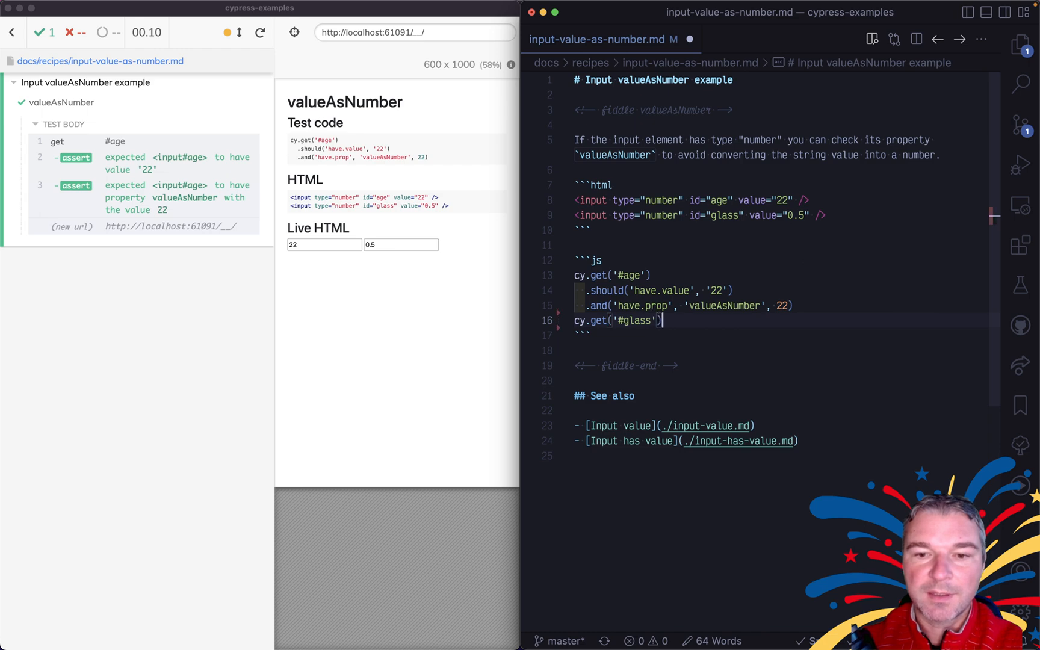
text(.should('ha)
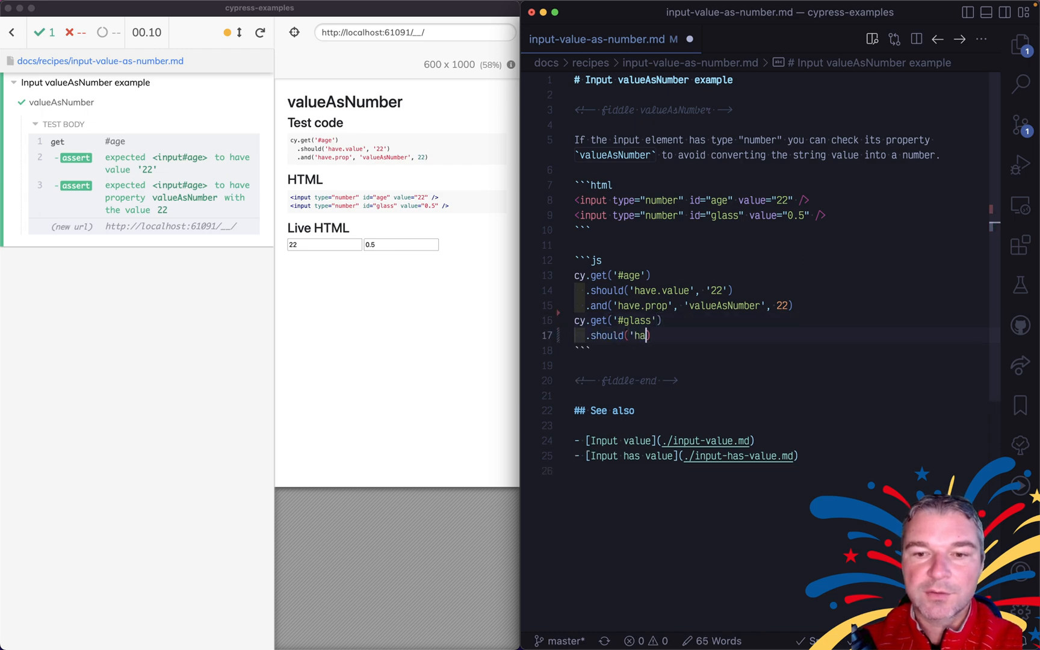